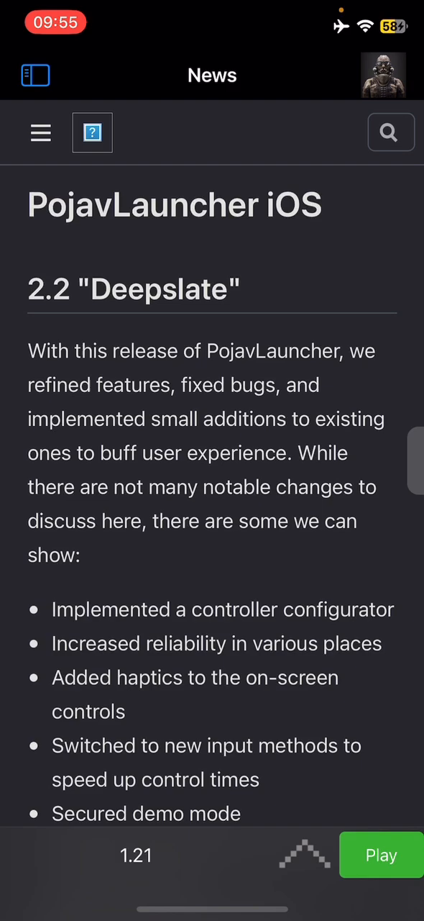
Step: Scroll the Releases list from 1.21 down and select Minecraft 1.7.10
{"action": "scroll", "scroll_direction": "down", "scroll_amount": 3}
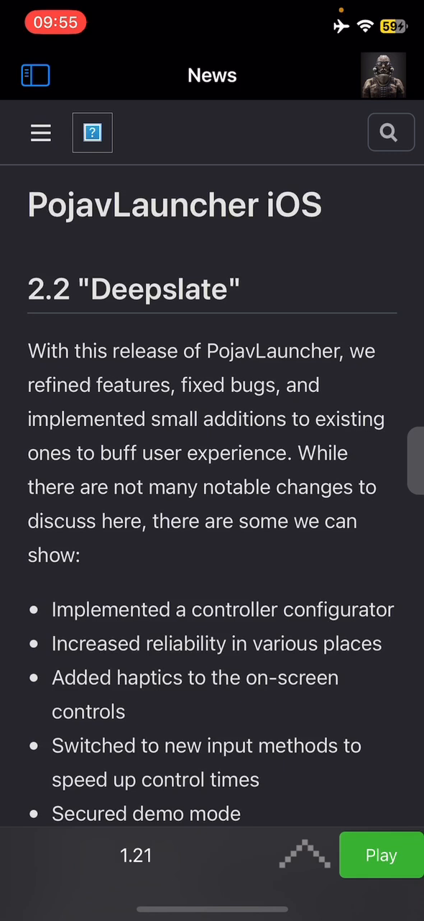
{"action": "left_click", "coordinate": [135, 855]}
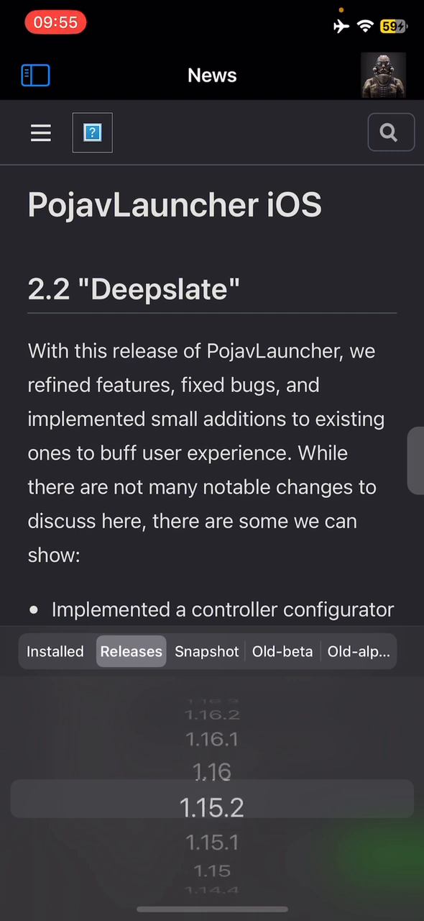
{"action": "scroll", "scroll_direction": "down", "scroll_amount": 3}
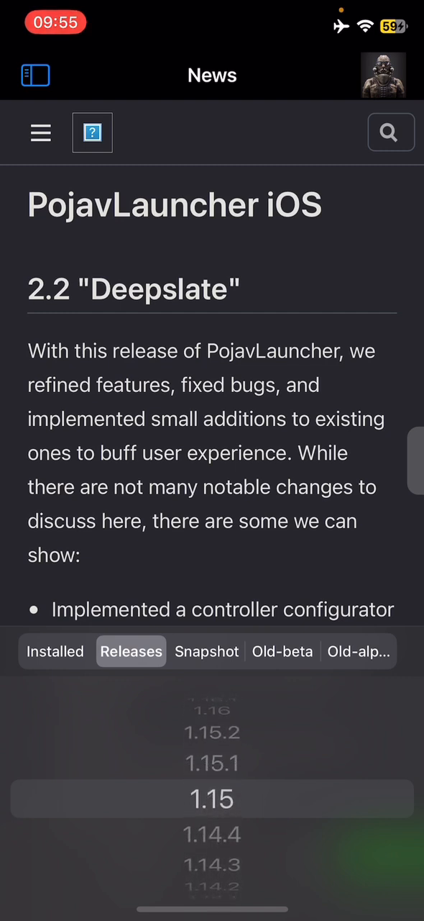
{"action": "scroll", "scroll_direction": "down", "scroll_amount": 3}
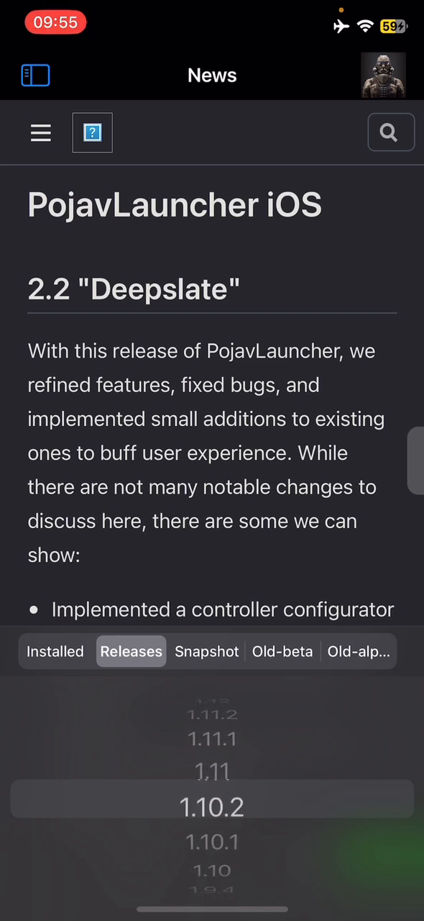
{"action": "scroll", "scroll_direction": "down", "scroll_amount": 3}
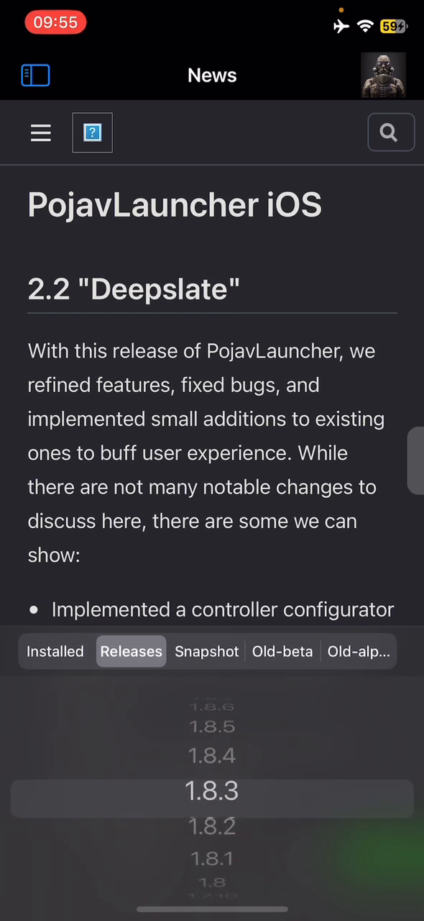
{"action": "scroll", "scroll_direction": "down", "scroll_amount": 3}
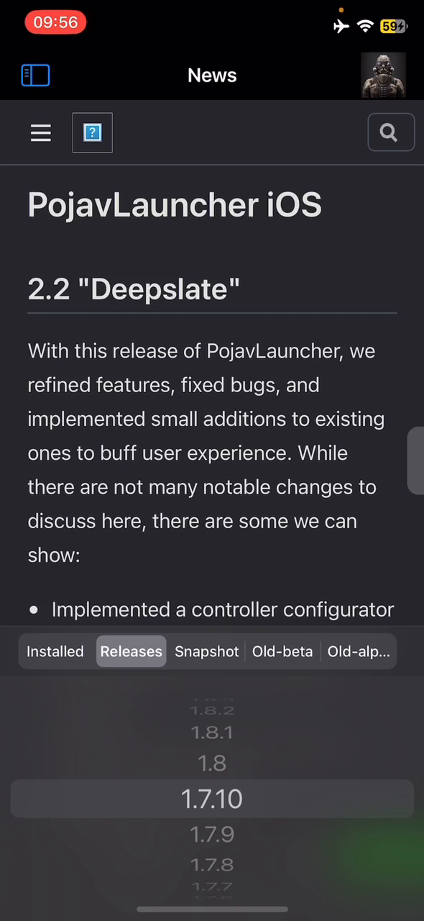
{"action": "left_click", "coordinate": [211, 798]}
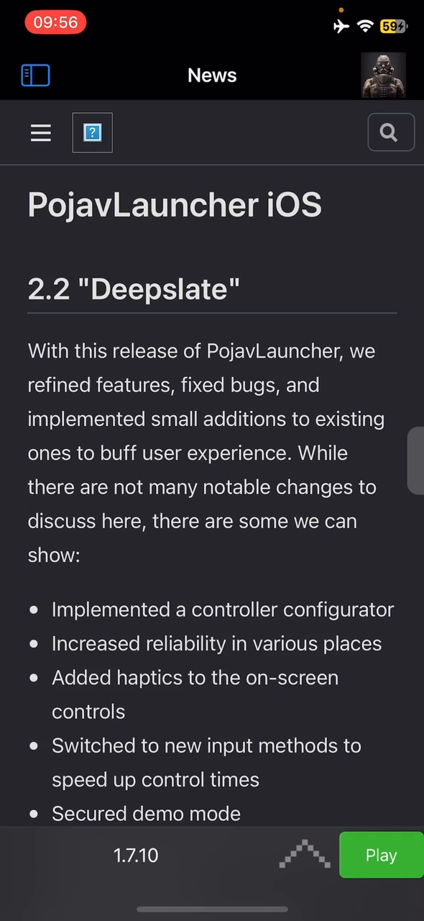
Step: Open the account list from the top-right avatar, showing the demo account and Add account
{"action": "left_click", "coordinate": [380, 76]}
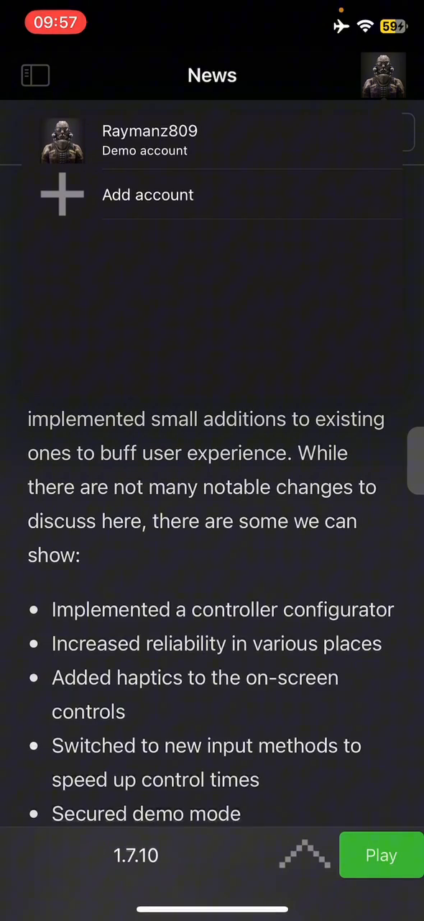
Step: Add a Local account with the username 'Arz' and confirm it
{"action": "left_click", "coordinate": [147, 194]}
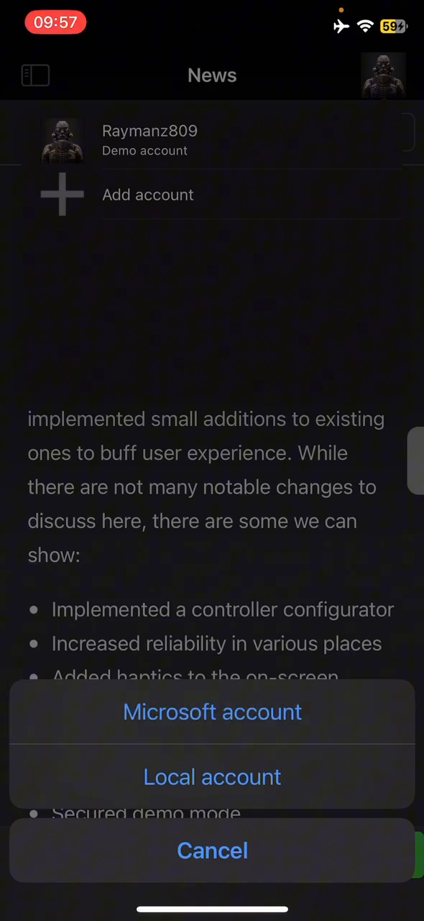
{"action": "left_click", "coordinate": [212, 850]}
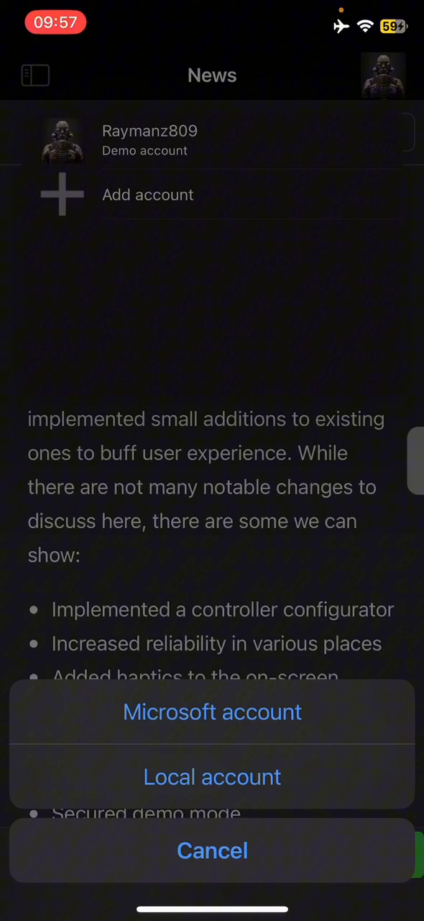
{"action": "left_click", "coordinate": [212, 851]}
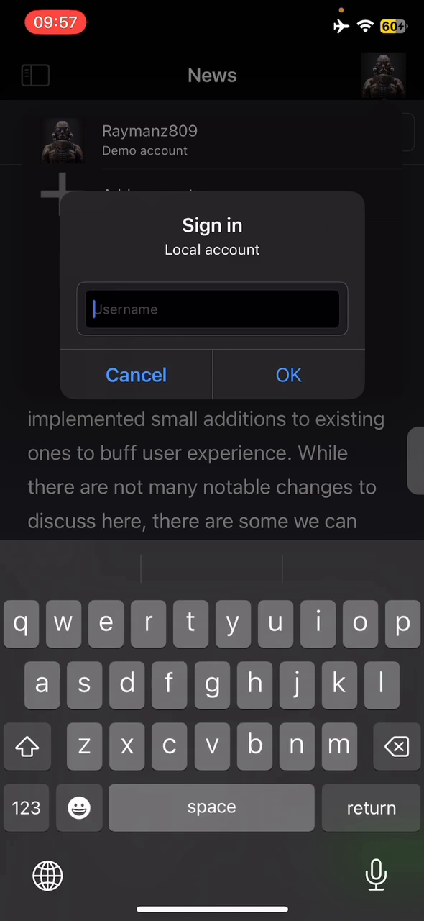
{"action": "type", "text": "Arz"}
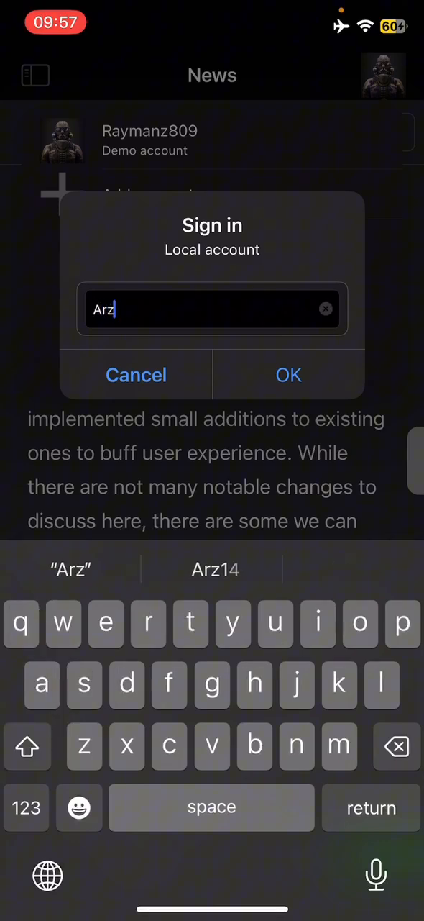
{"action": "left_click", "coordinate": [288, 375]}
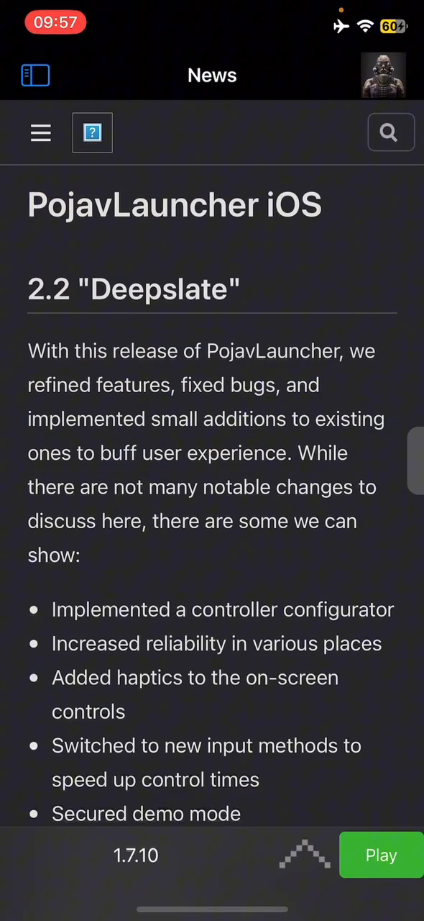
{"action": "left_click", "coordinate": [381, 855]}
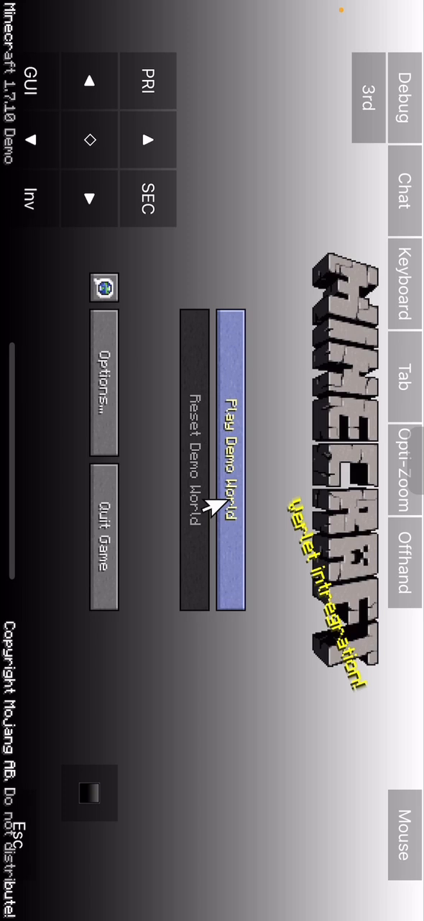
{"action": "mouse_move", "coordinate": [144, 500]}
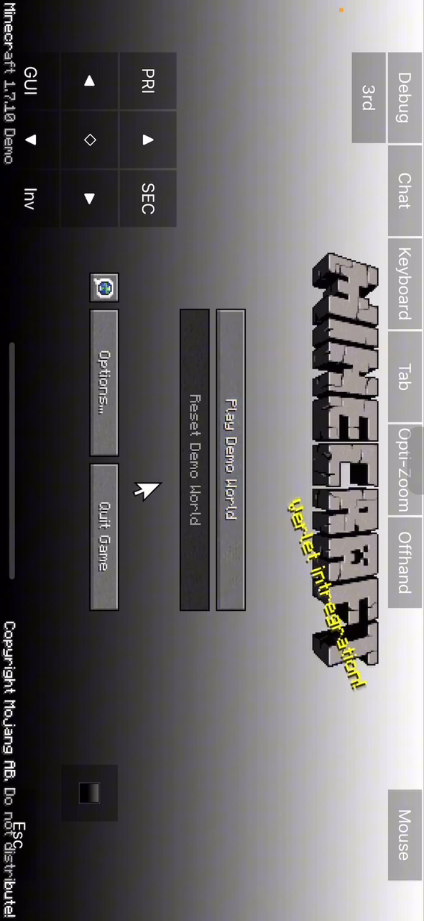
{"action": "mouse_move", "coordinate": [185, 517]}
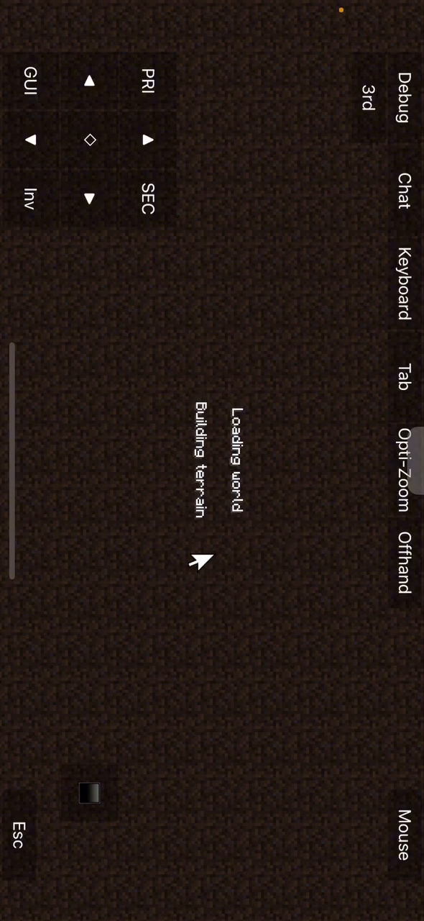
{"action": "mouse_move", "coordinate": [127, 483]}
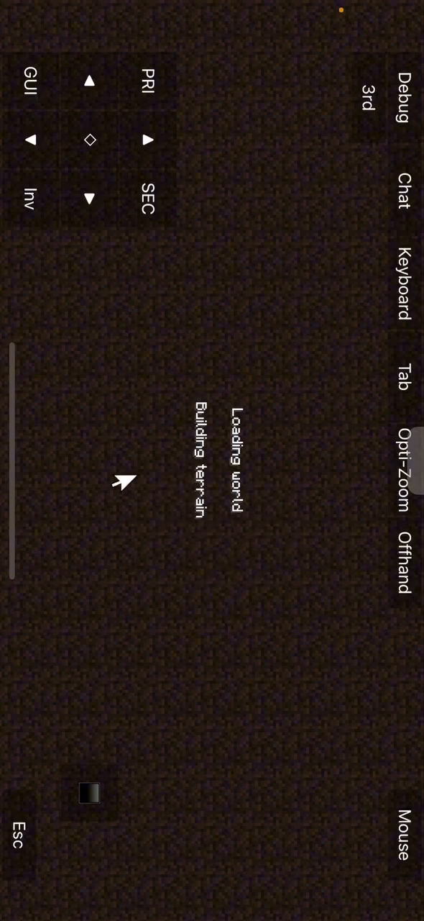
{"action": "mouse_move", "coordinate": [243, 464]}
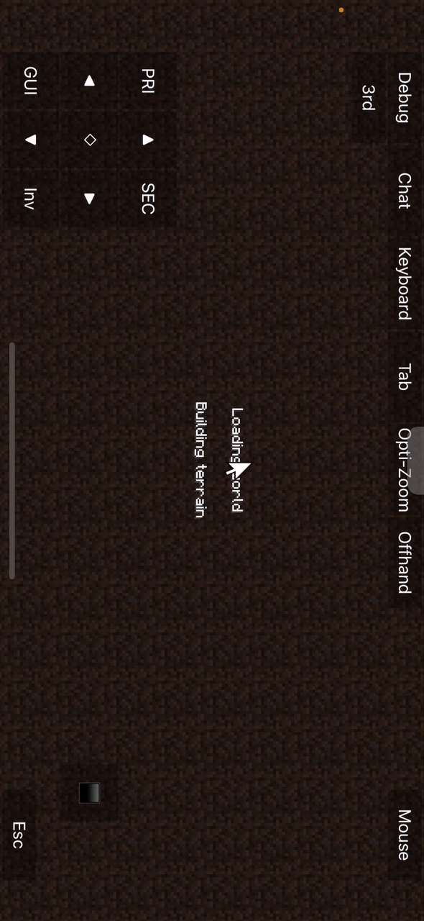
{"action": "mouse_move", "coordinate": [235, 568]}
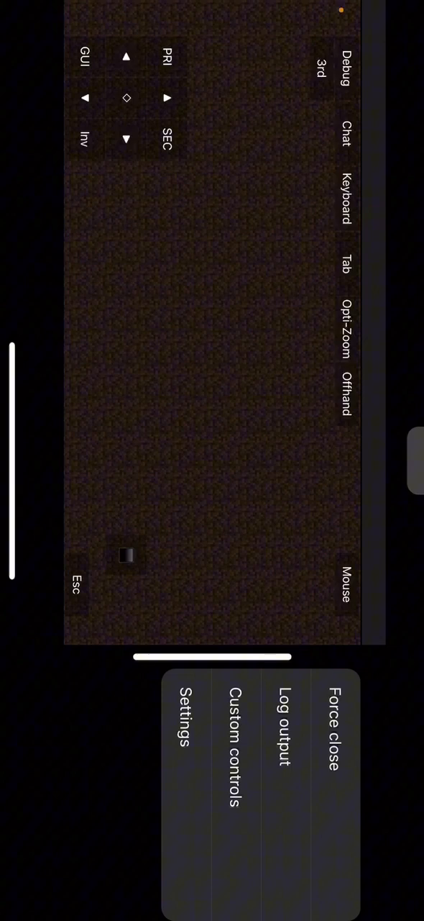
Step: Force close the loading Minecraft game and confirm the alert, returning to the home screen
{"action": "left_click", "coordinate": [341, 723]}
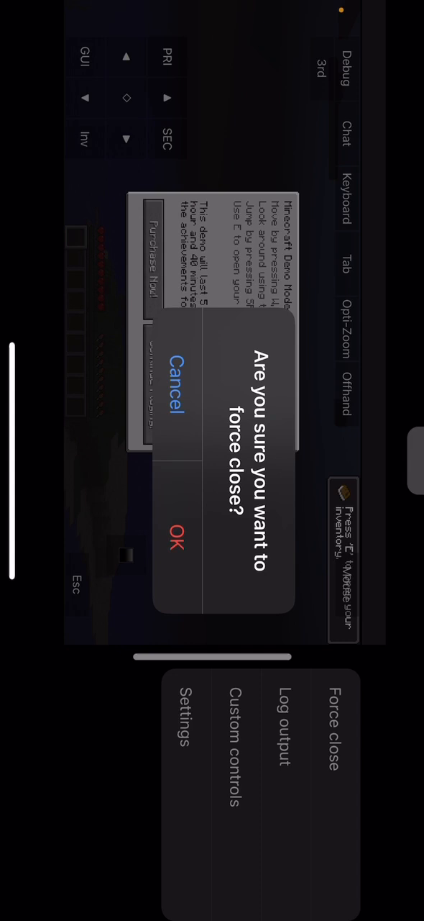
{"action": "left_click", "coordinate": [177, 543]}
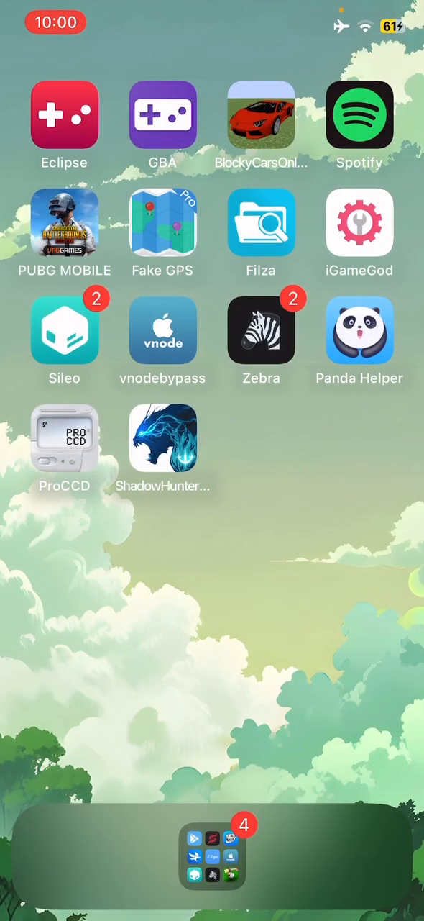
Step: Reopen PojavLauncher and show the installed Snapshot versions, including 24w05a
{"action": "scroll", "scroll_direction": "left", "scroll_amount": 3}
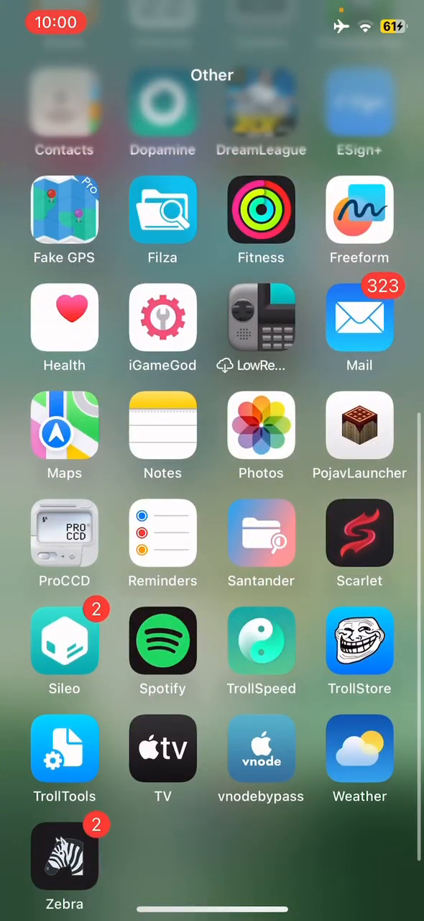
{"action": "left_click", "coordinate": [359, 433]}
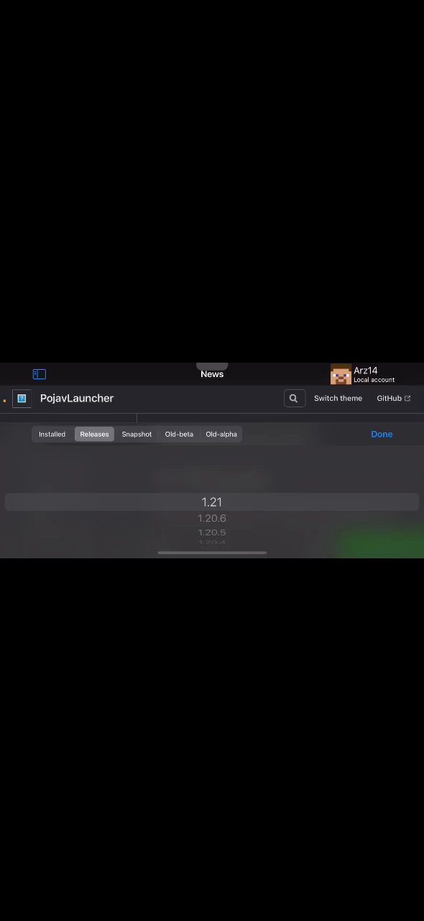
{"action": "left_click", "coordinate": [51, 434]}
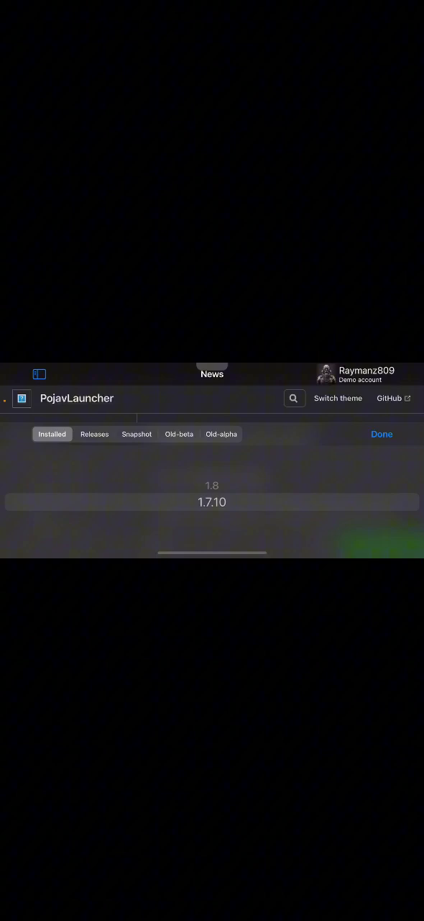
{"action": "left_click", "coordinate": [95, 434]}
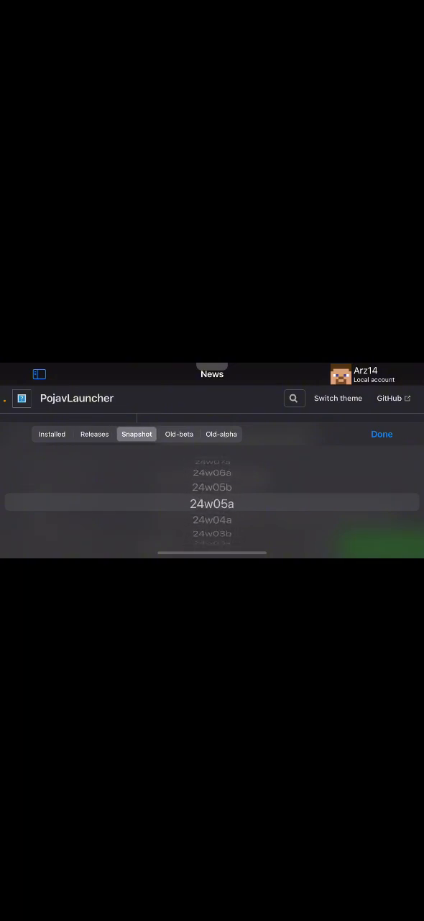
Step: Scroll down to the older versions and confirm Minecraft 1.7.2 with Done
{"action": "scroll", "scroll_direction": "down", "scroll_amount": 3}
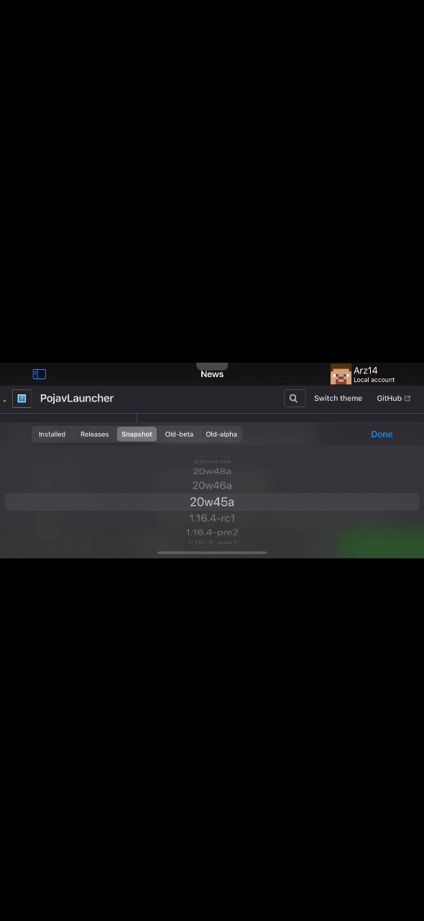
{"action": "scroll", "scroll_direction": "down", "scroll_amount": 3}
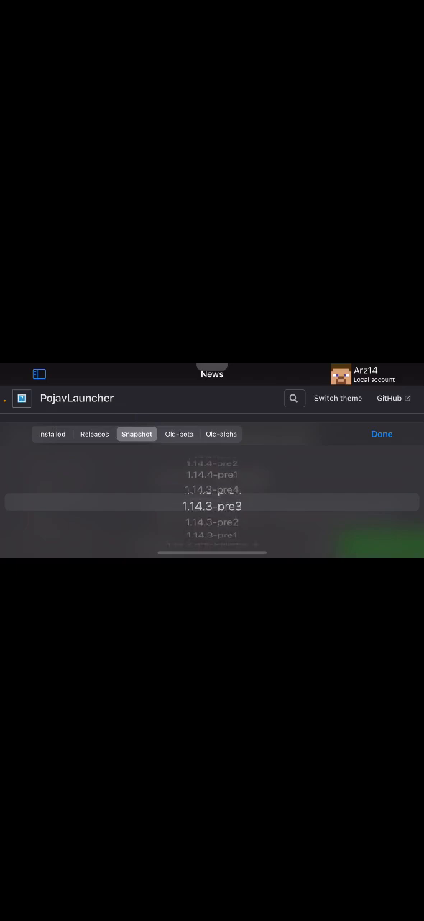
{"action": "scroll", "scroll_direction": "down", "scroll_amount": 3}
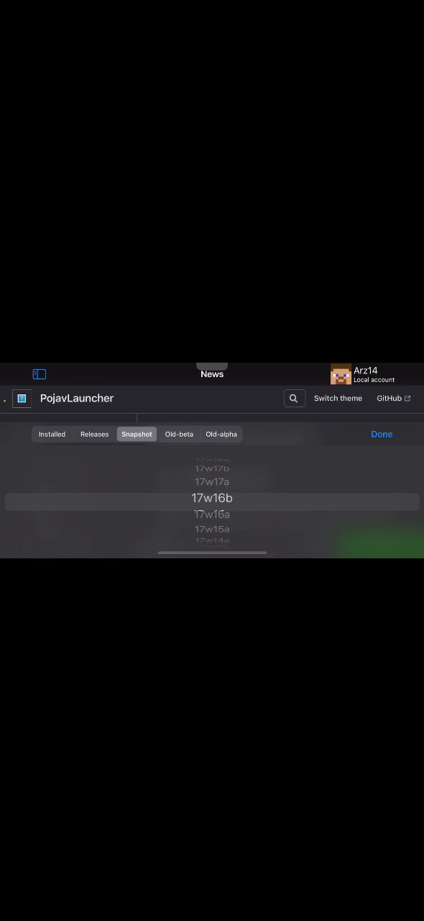
{"action": "scroll", "scroll_direction": "down", "scroll_amount": 3}
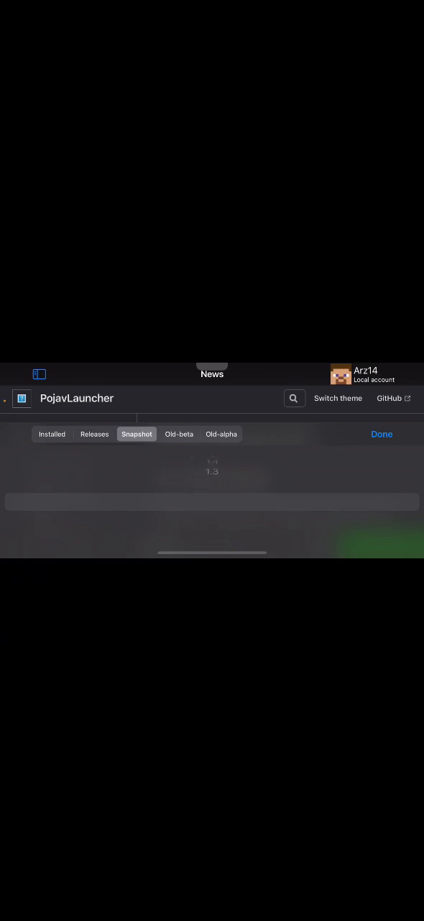
{"action": "left_click", "coordinate": [381, 434]}
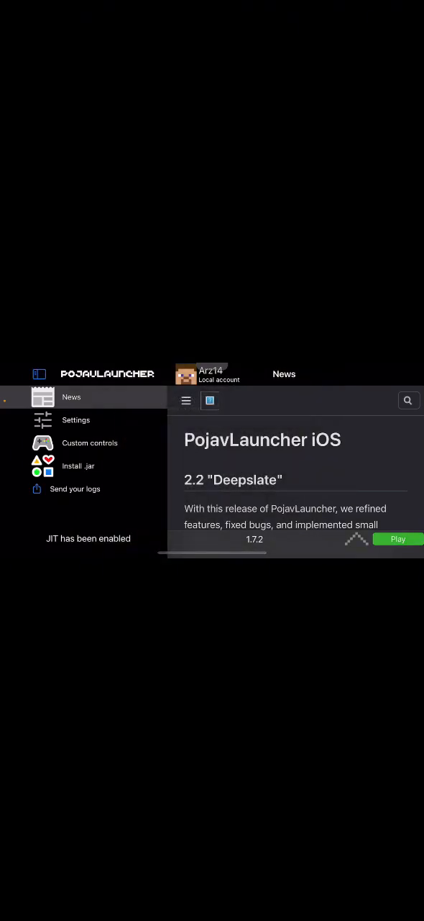
Step: Press Play to launch Minecraft 1.7.2 and begin the asset download
{"action": "left_click", "coordinate": [209, 374]}
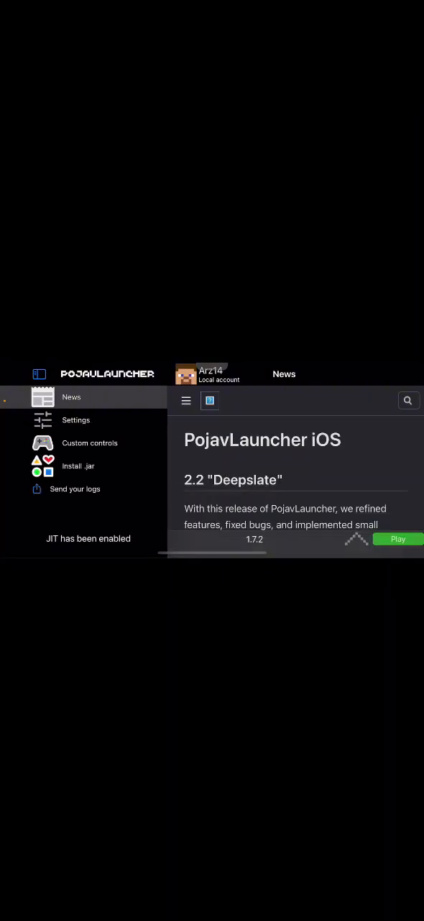
{"action": "left_click", "coordinate": [397, 539]}
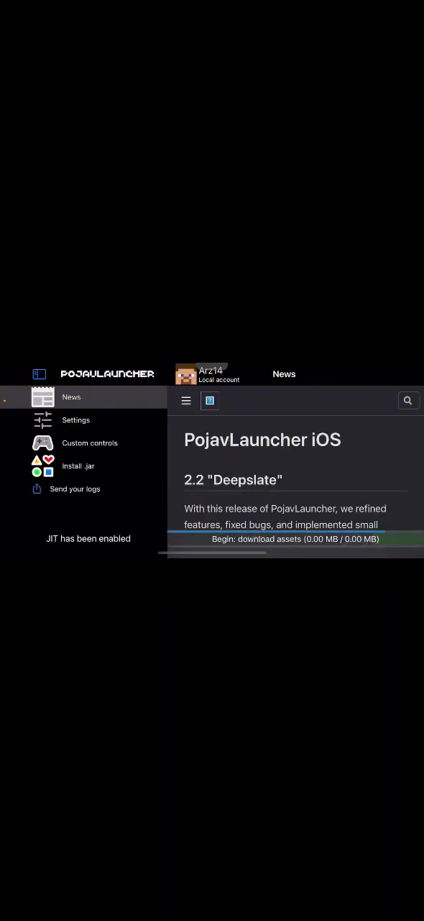